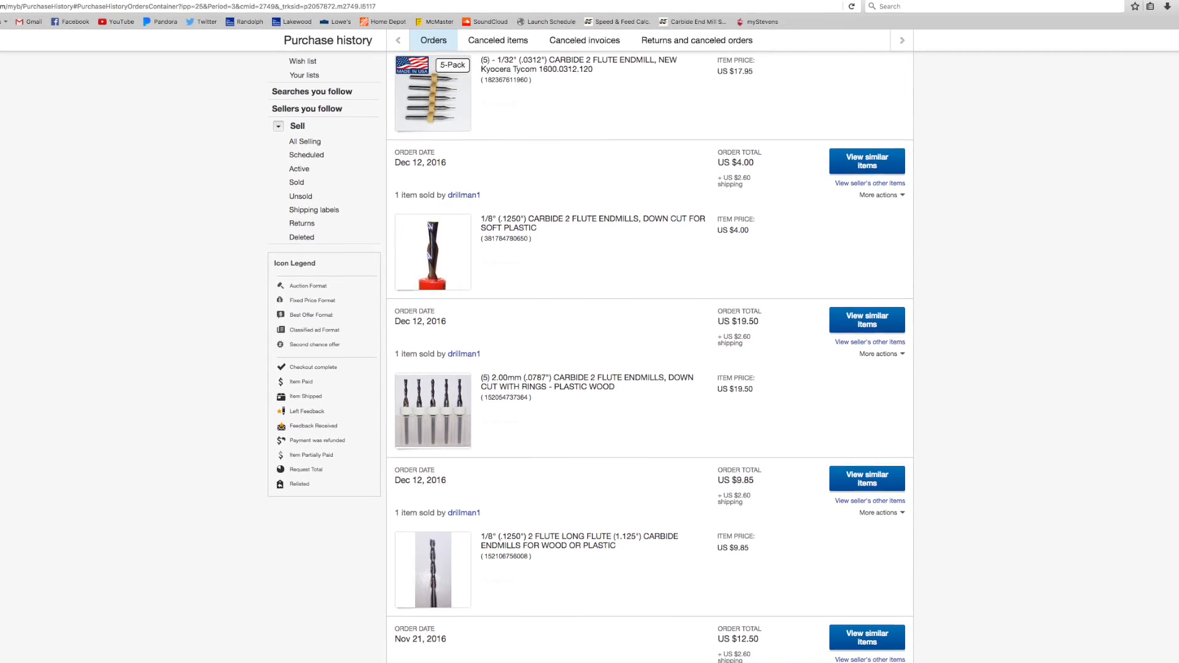
scroll("down", 3)
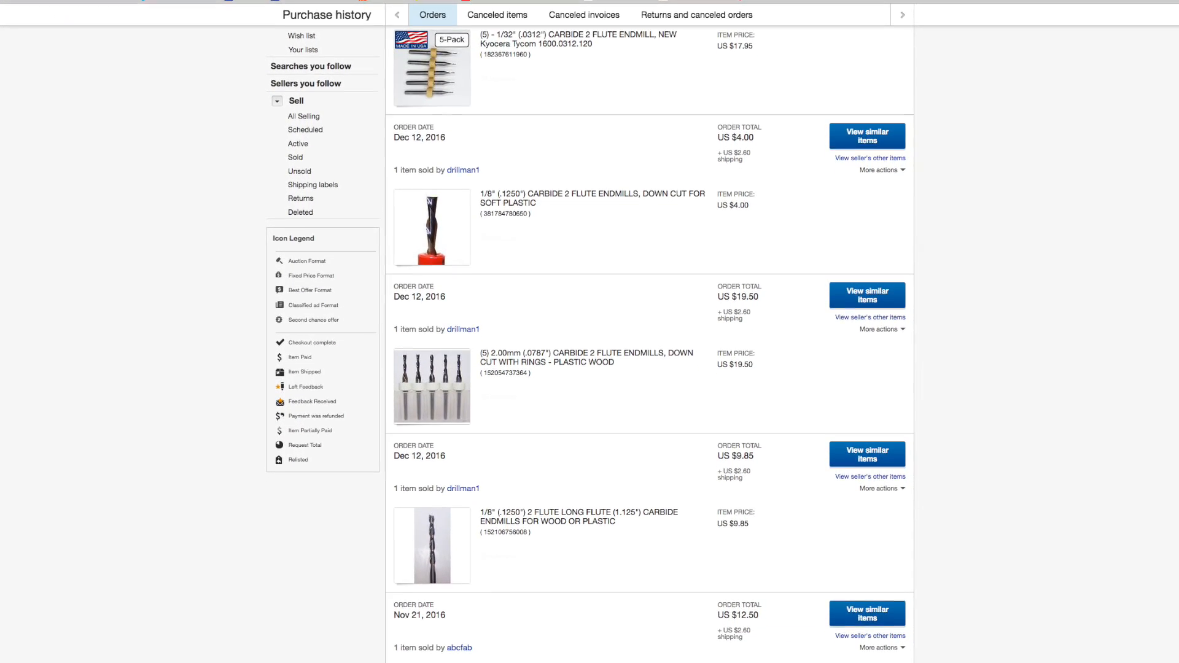
scroll("down", 3)
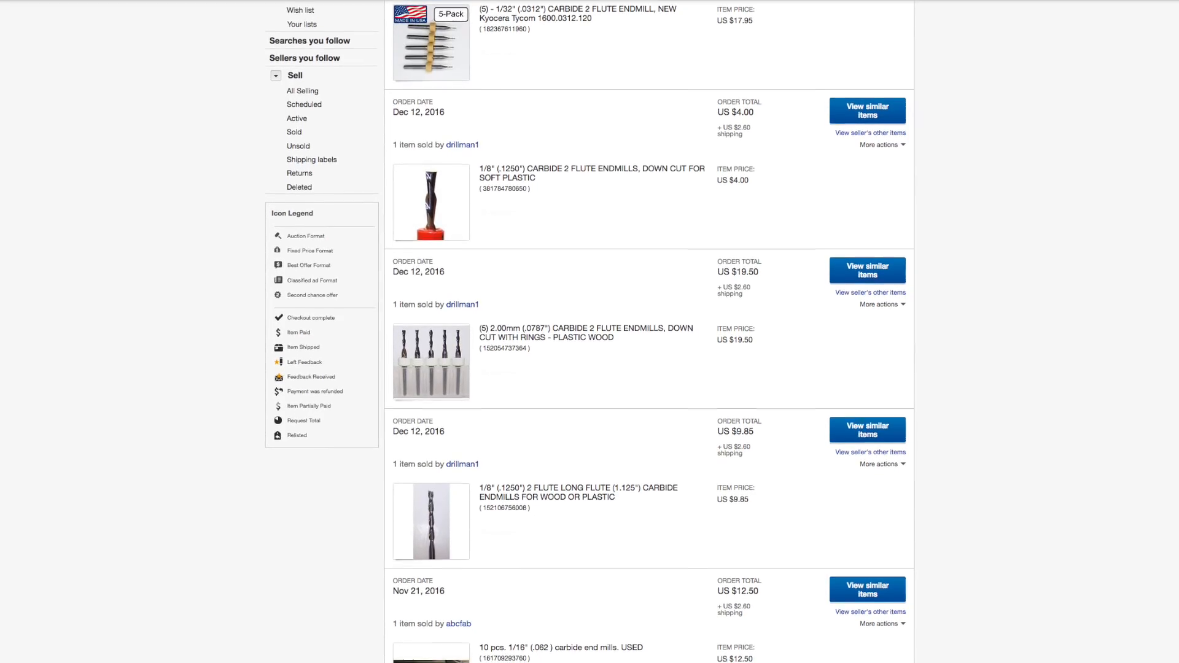
scroll("down", 3)
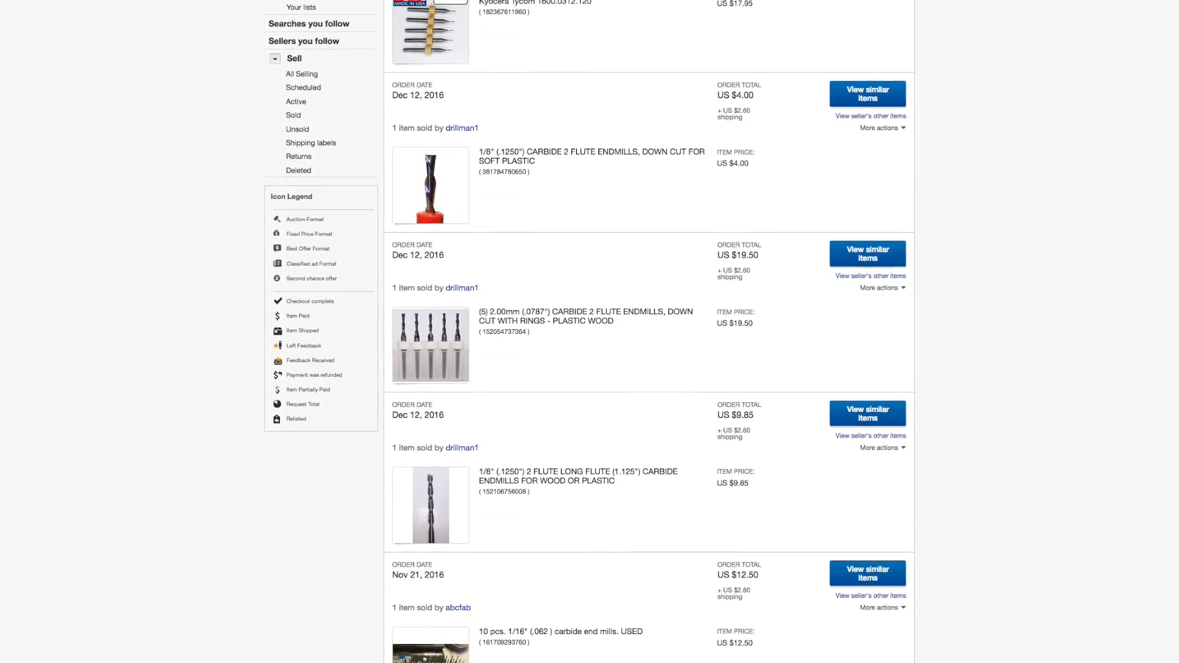